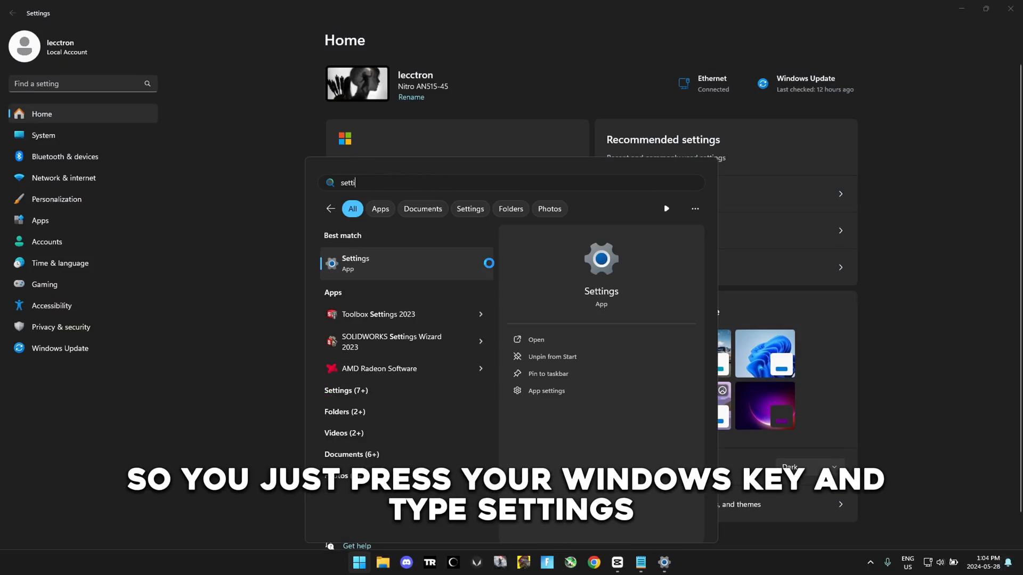
# Reset the Ethernet data usage statistics in Network & internet so the last 30 days show 0 MB.
pyautogui.click(356, 263)
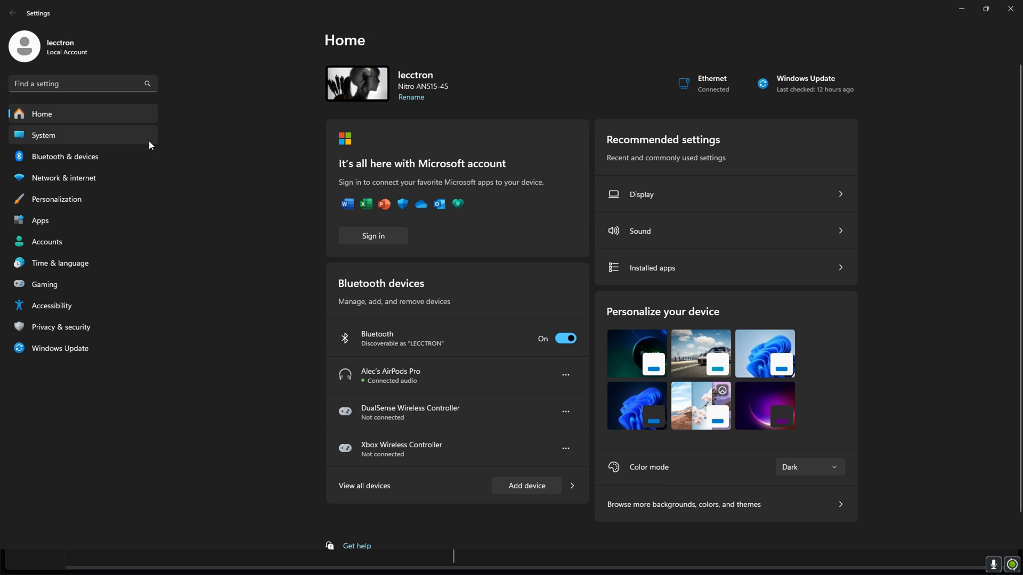
pyautogui.click(63, 178)
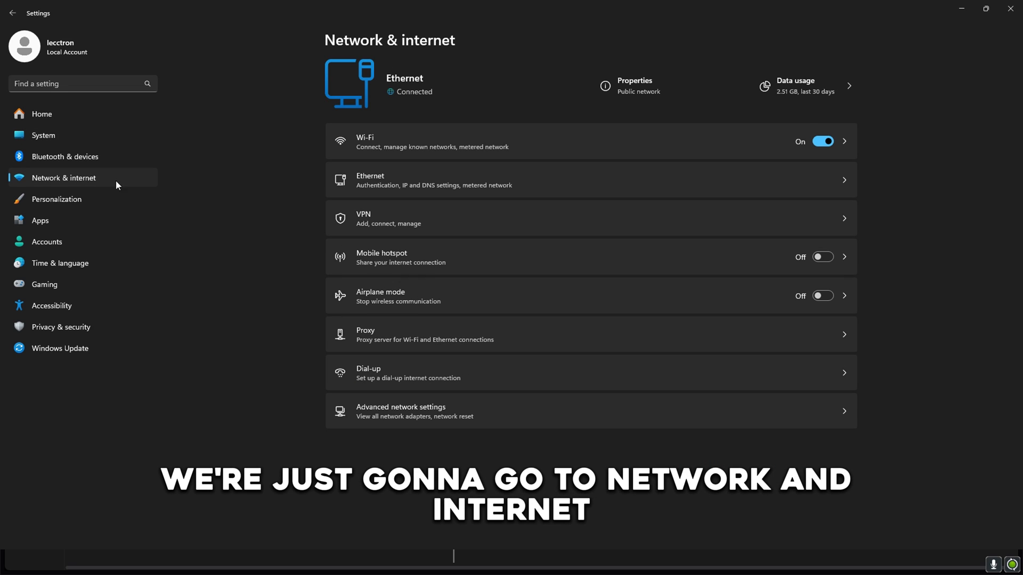
pyautogui.moveTo(841, 89)
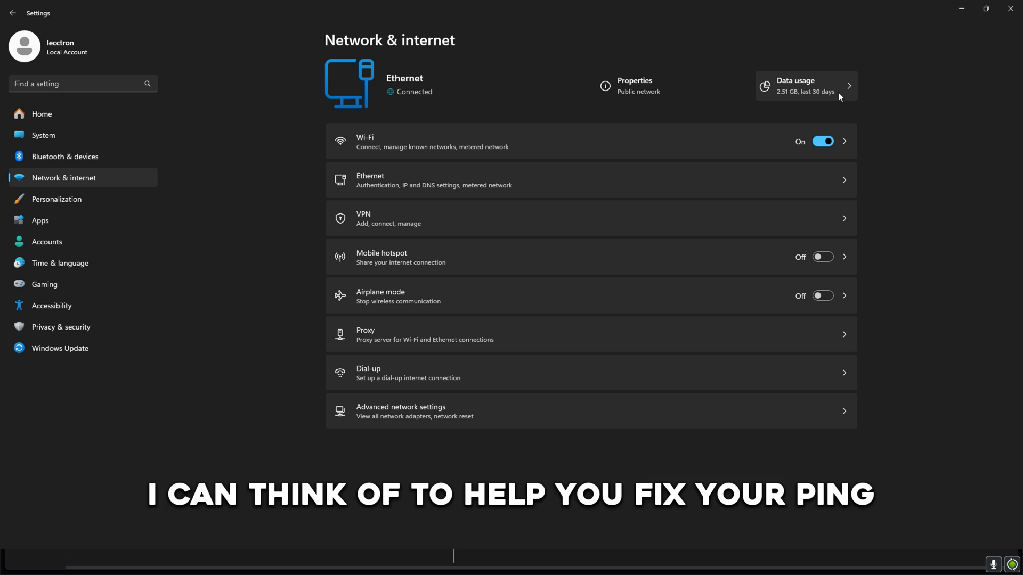
pyautogui.click(805, 86)
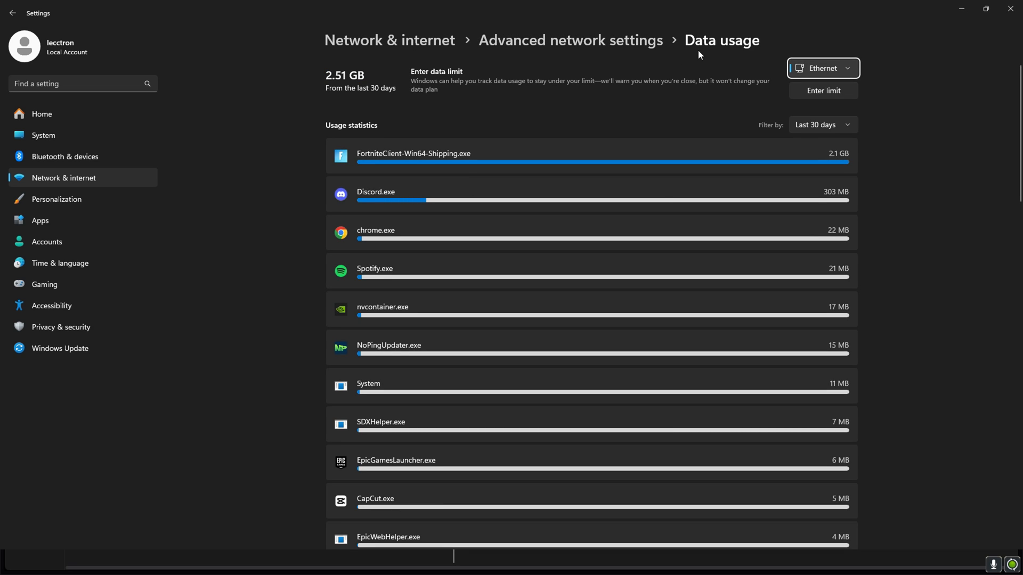
pyautogui.scroll(-3)
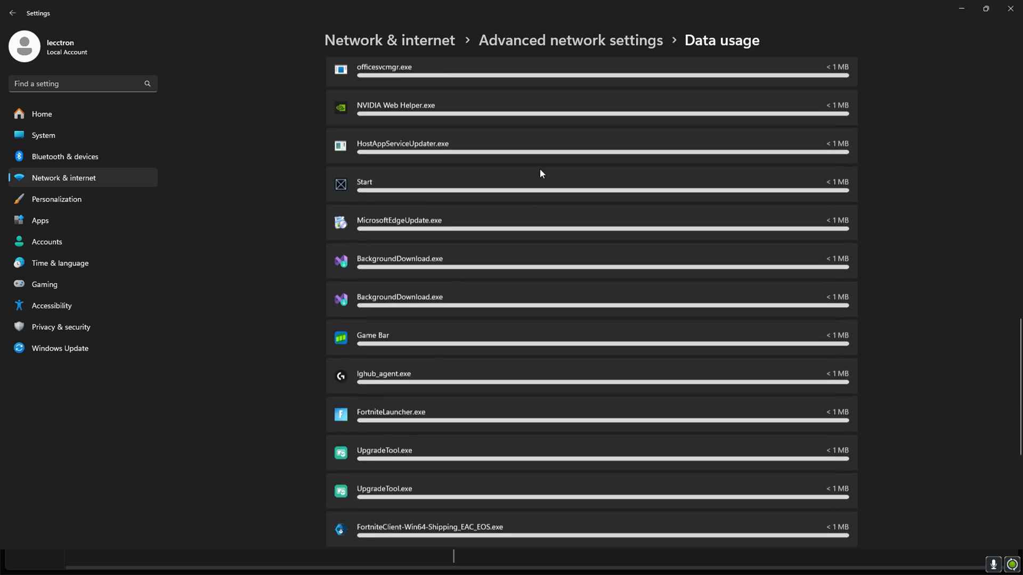
pyautogui.scroll(-3)
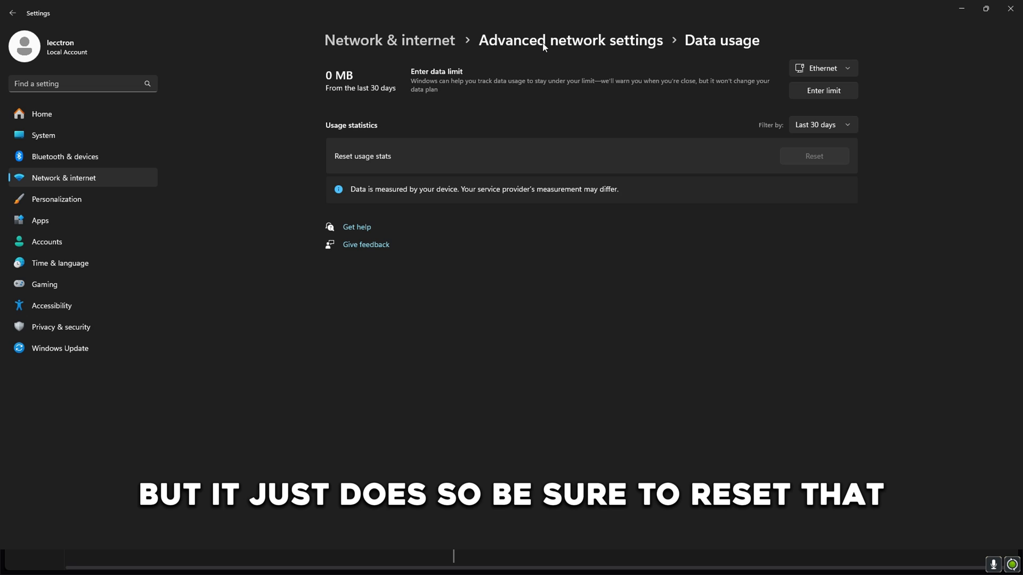
pyautogui.click(569, 40)
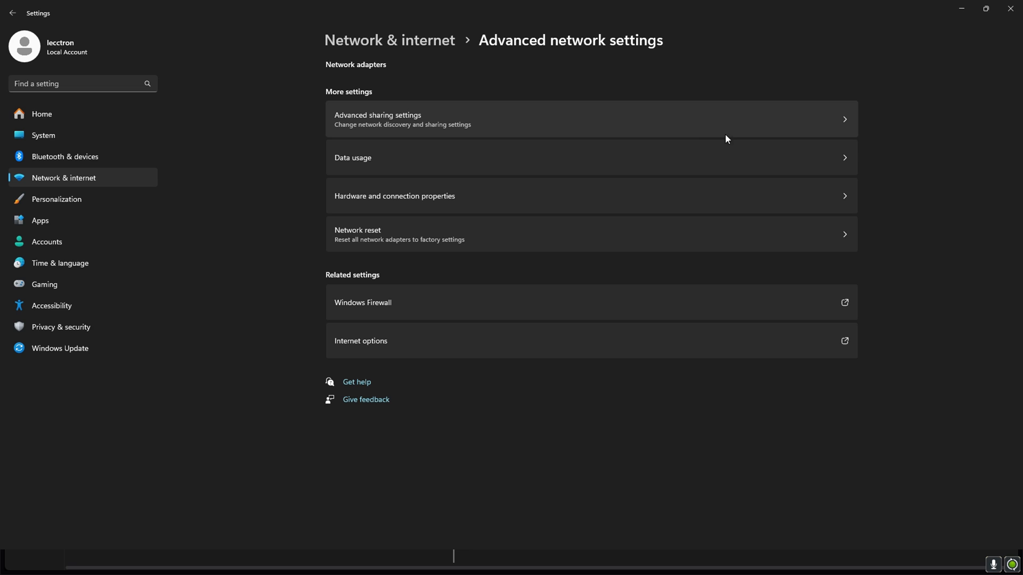
# Show the network adapters list, briefly expanding the Bluetooth Network Connection adapter details.
pyautogui.click(12, 13)
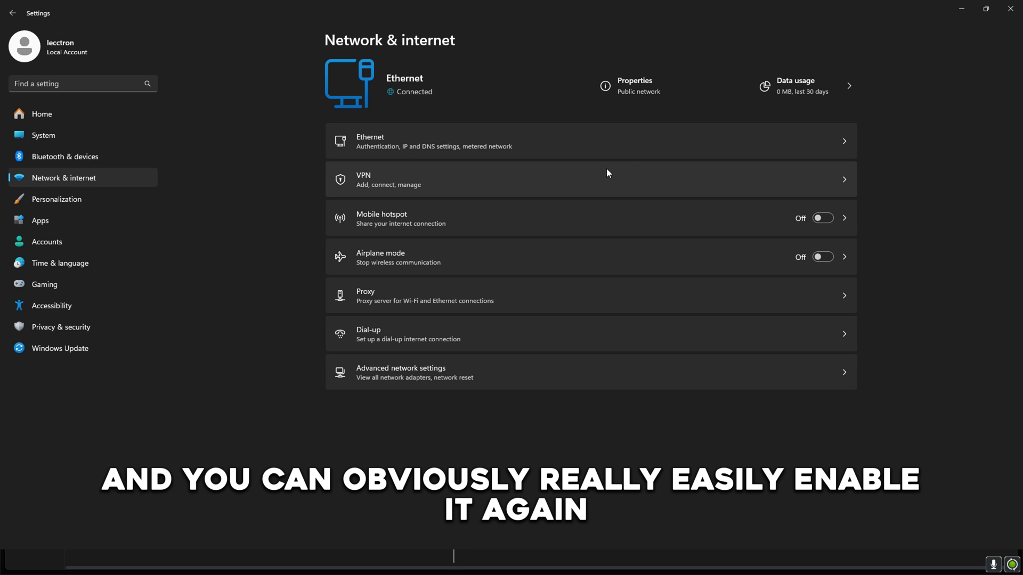
pyautogui.click(400, 373)
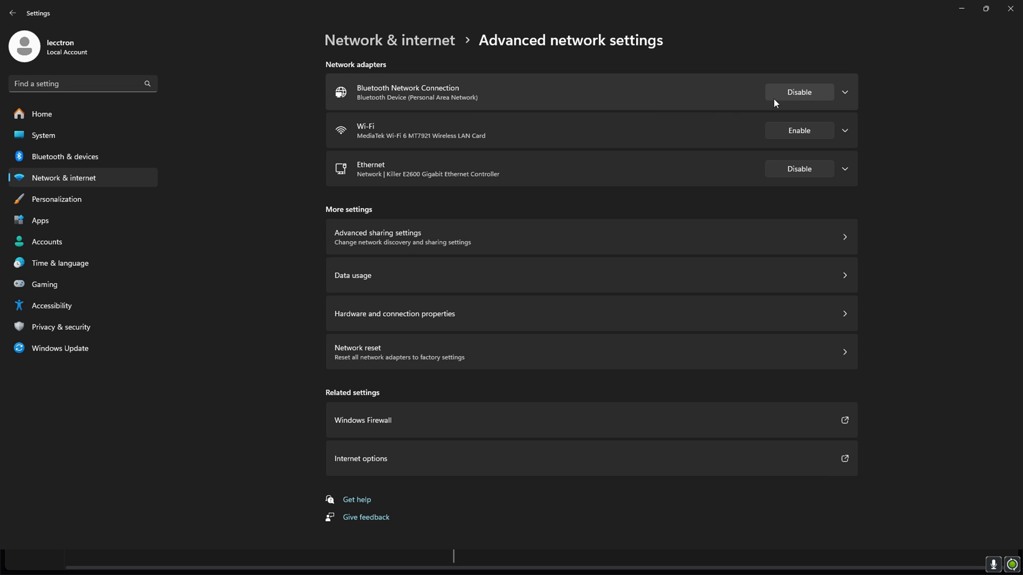
pyautogui.click(843, 92)
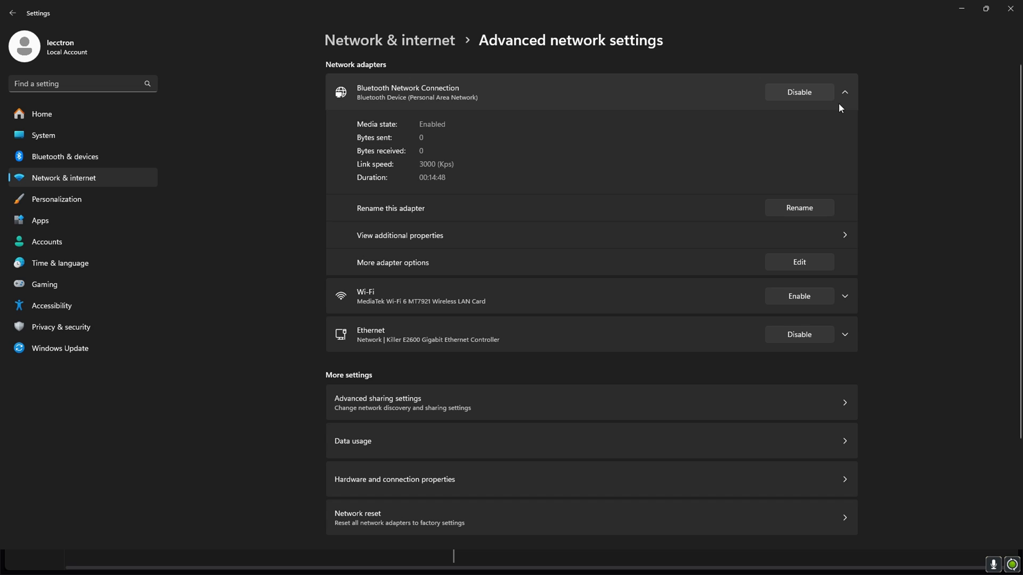
pyautogui.click(843, 91)
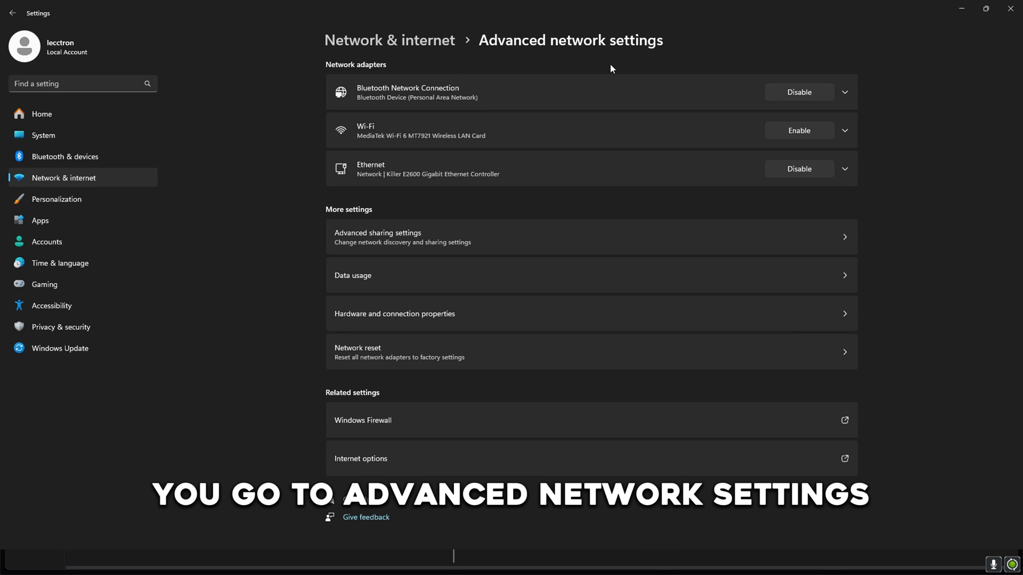
# Reach the Ethernet adapter's TCP/IPv4 properties and choose 'Use the following DNS server addresses'.
pyautogui.click(843, 170)
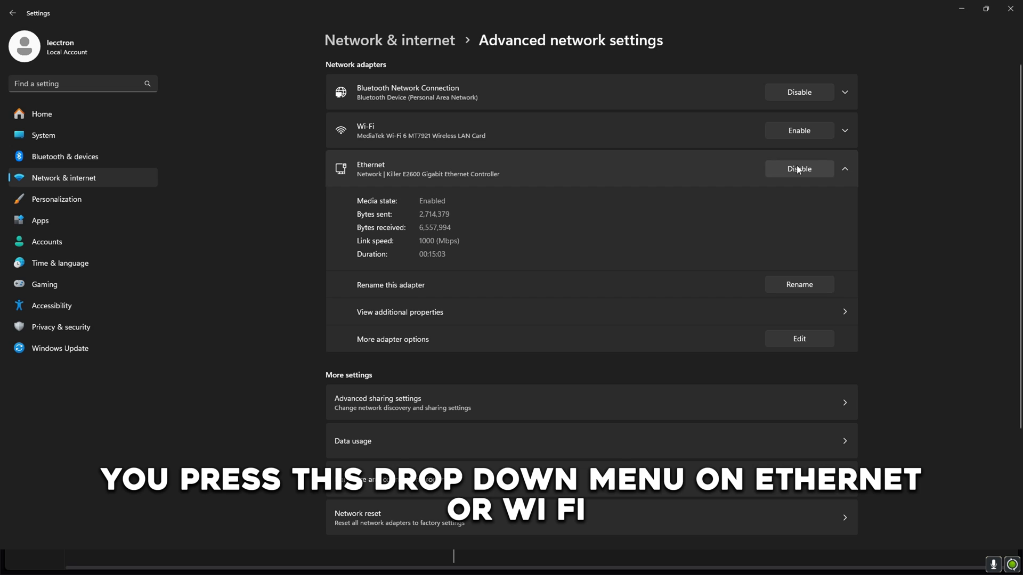
pyautogui.click(843, 130)
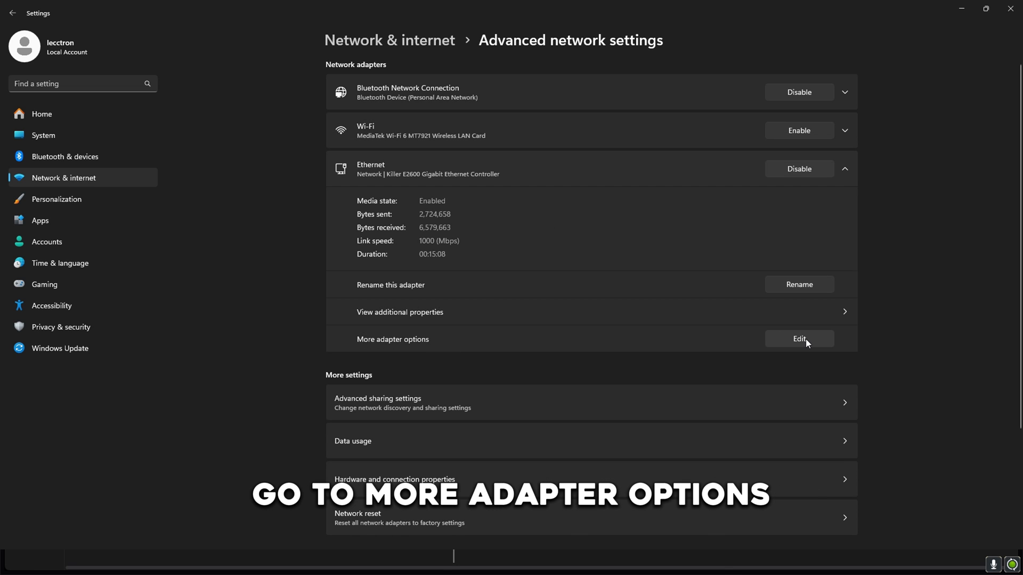
pyautogui.click(798, 339)
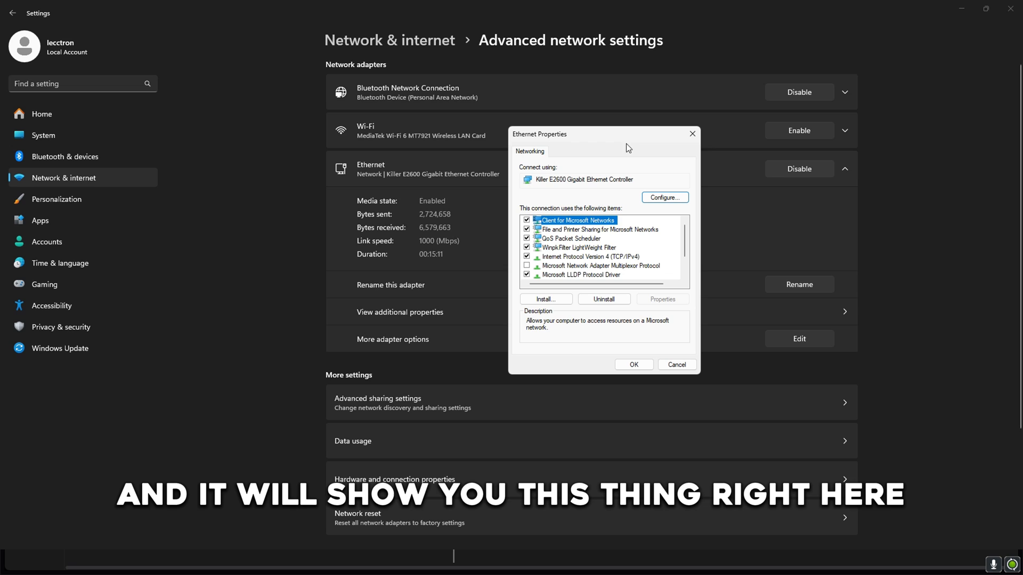
pyautogui.click(589, 257)
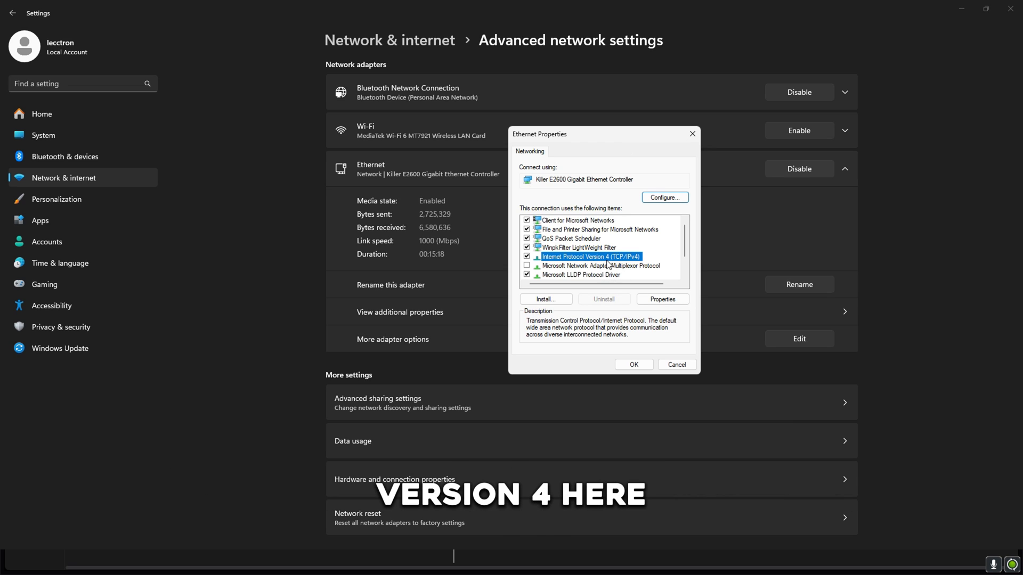
pyautogui.click(662, 299)
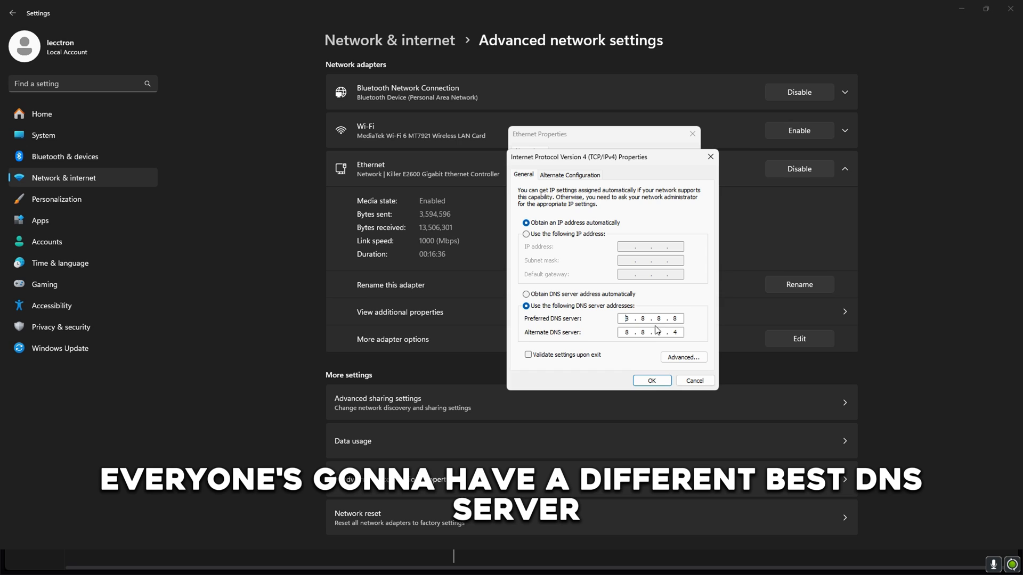
pyautogui.click(648, 333)
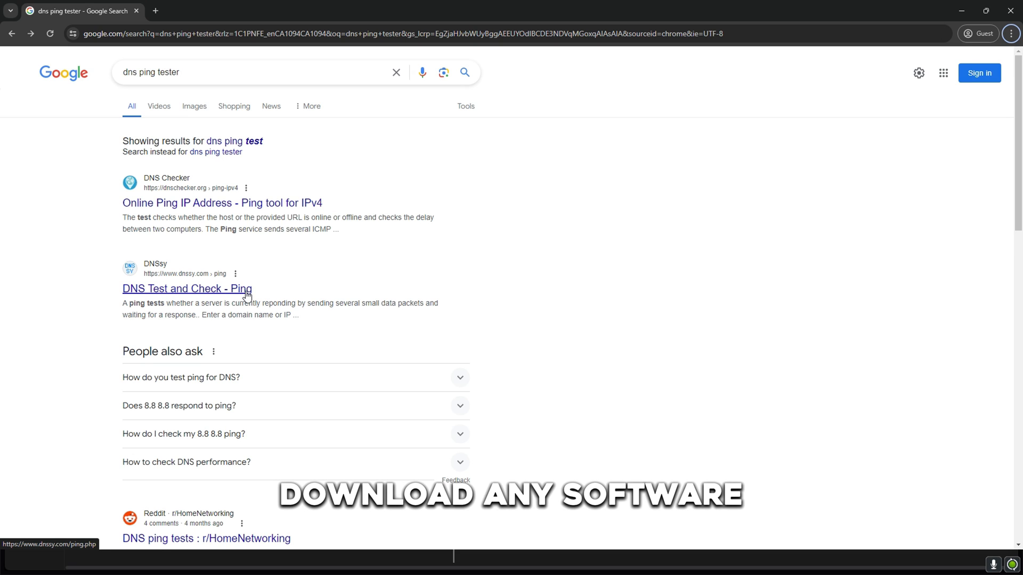
# Run a DNSsy ping test to 1.1.1.1, returning under a millisecond with no packet loss.
pyautogui.click(187, 289)
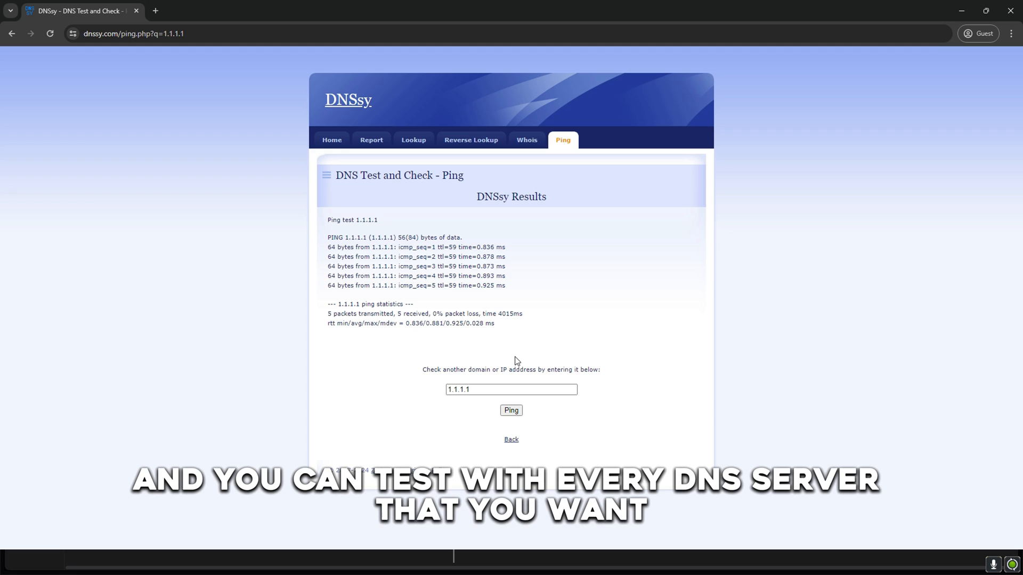
pyautogui.click(511, 390)
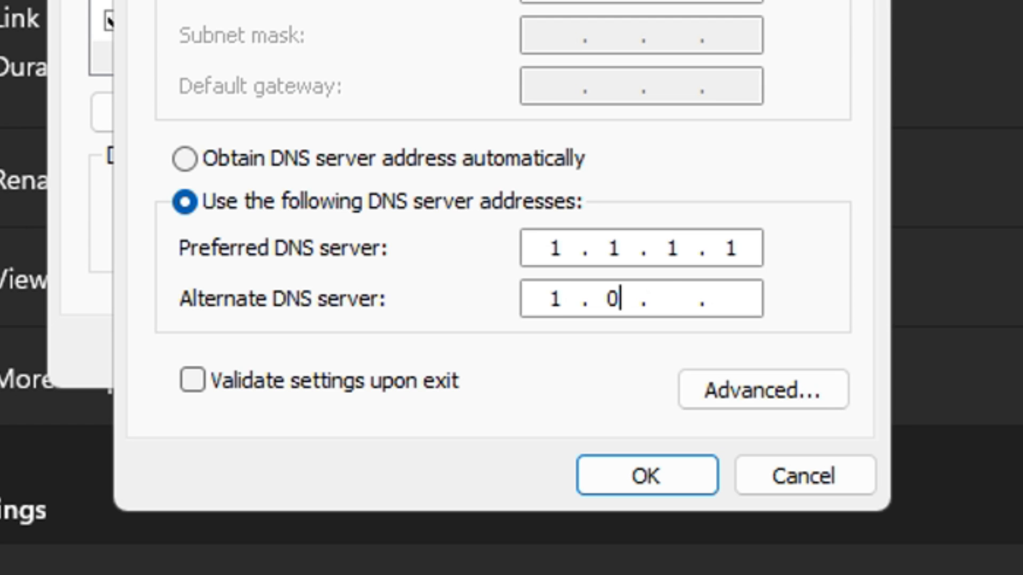
# Apply the Ethernet properties with Cloudflare DNS, reach Network reset, then bring up Start.
pyautogui.click(646, 474)
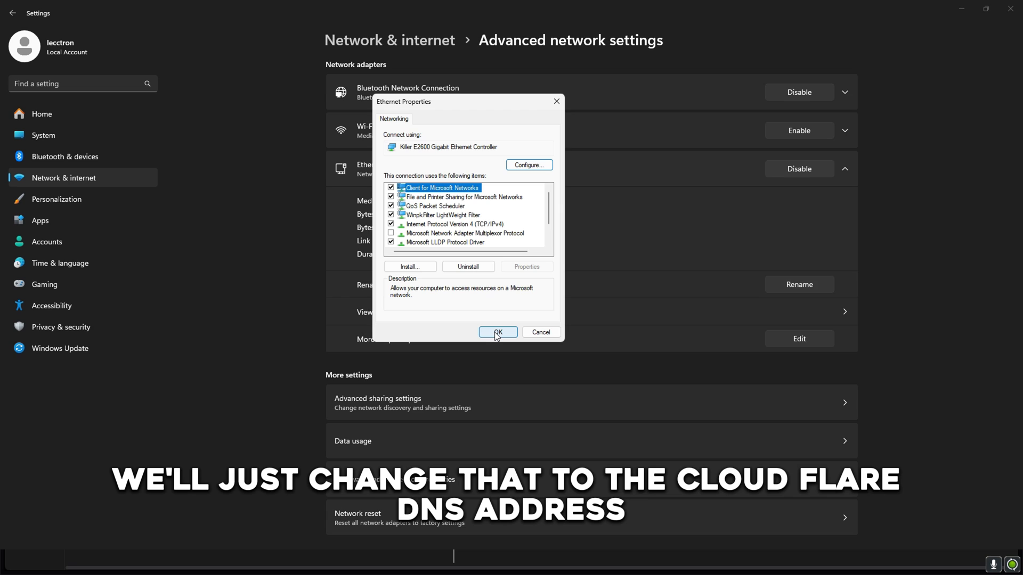
pyautogui.click(497, 333)
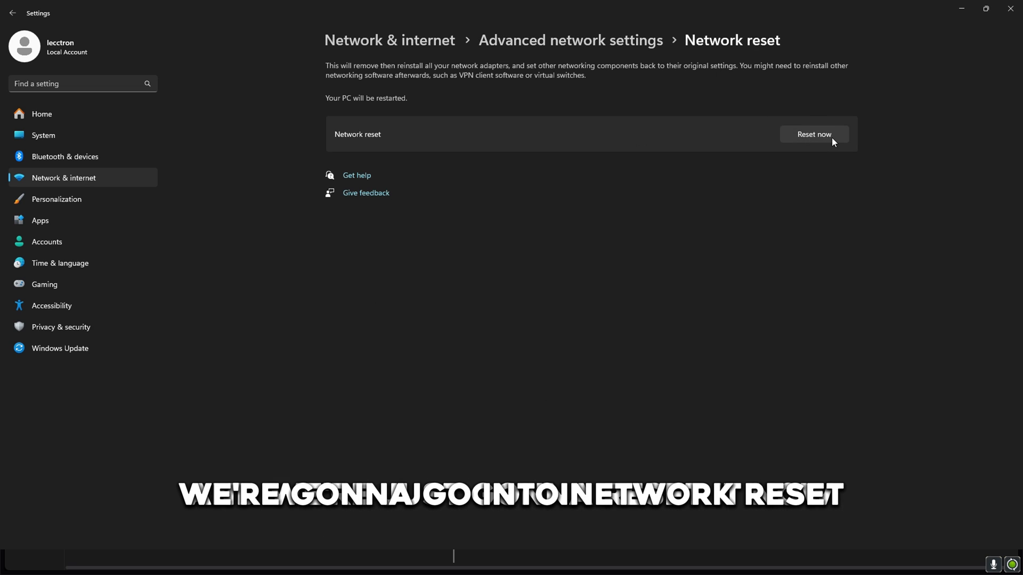
pyautogui.moveTo(576, 314)
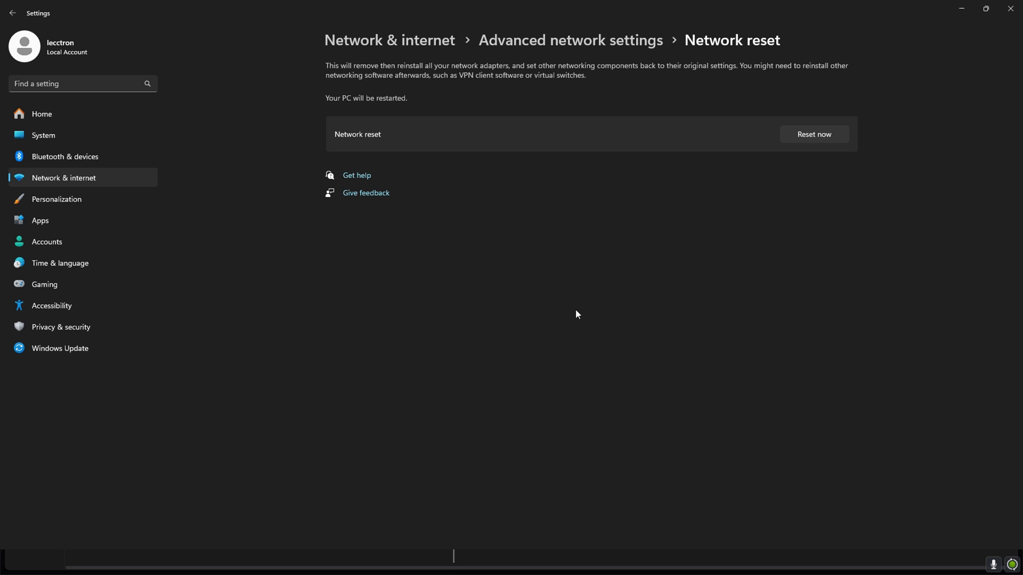
pyautogui.click(393, 561)
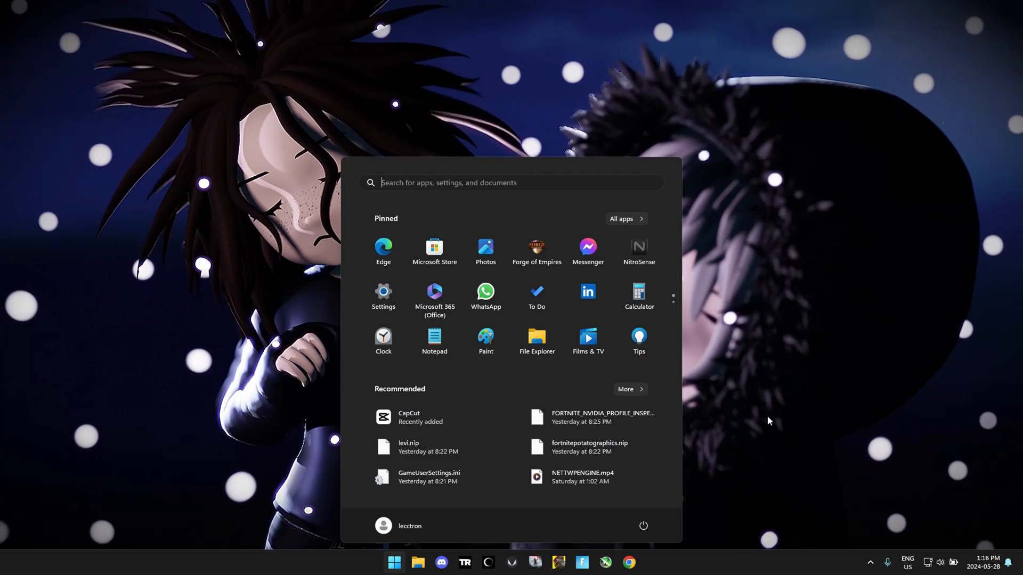
# Launch Settings and check Windows Update, which reports the PC is up to date.
pyautogui.click(382, 292)
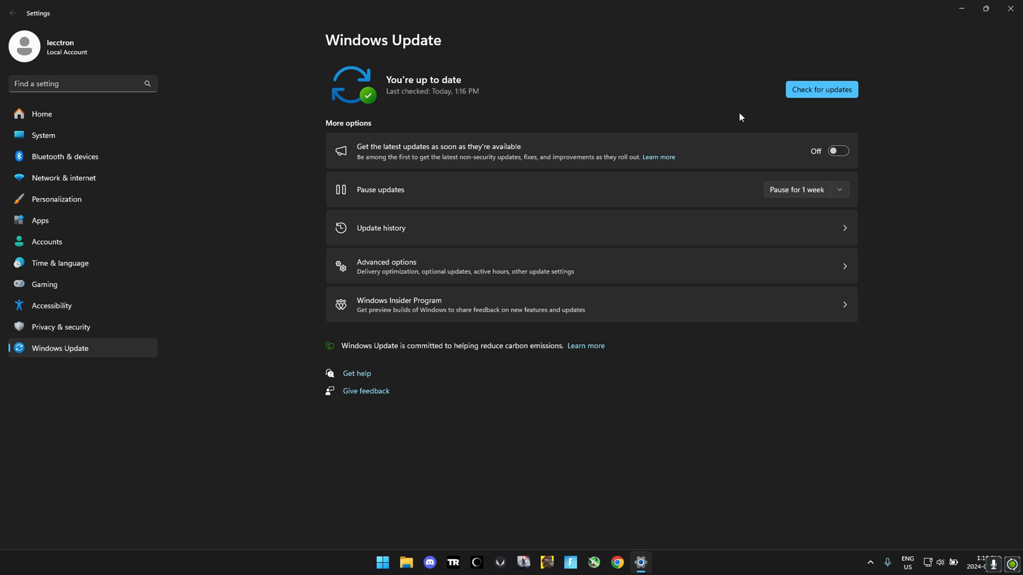
pyautogui.moveTo(835, 124)
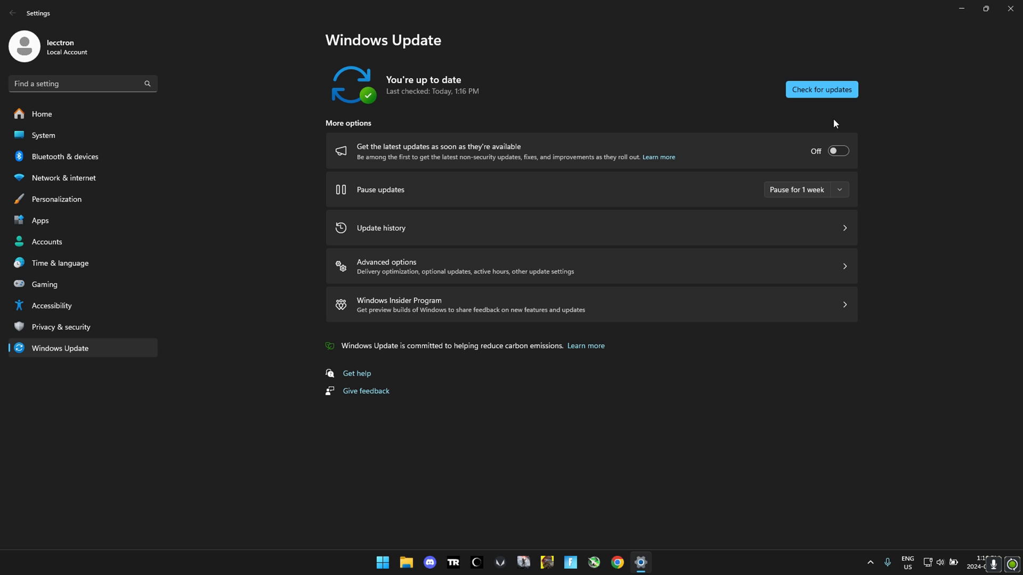
pyautogui.moveTo(832, 137)
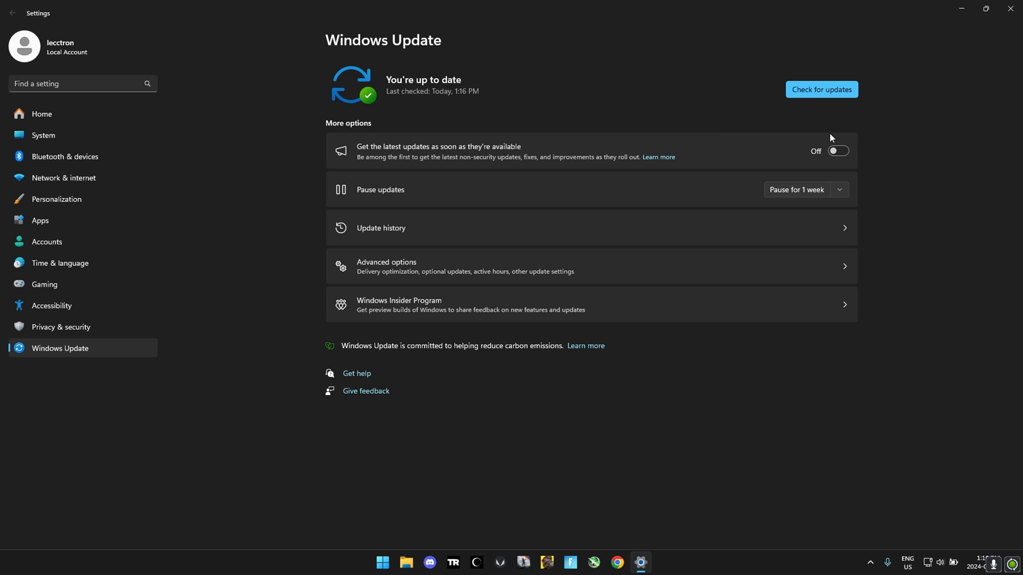
pyautogui.moveTo(788, 143)
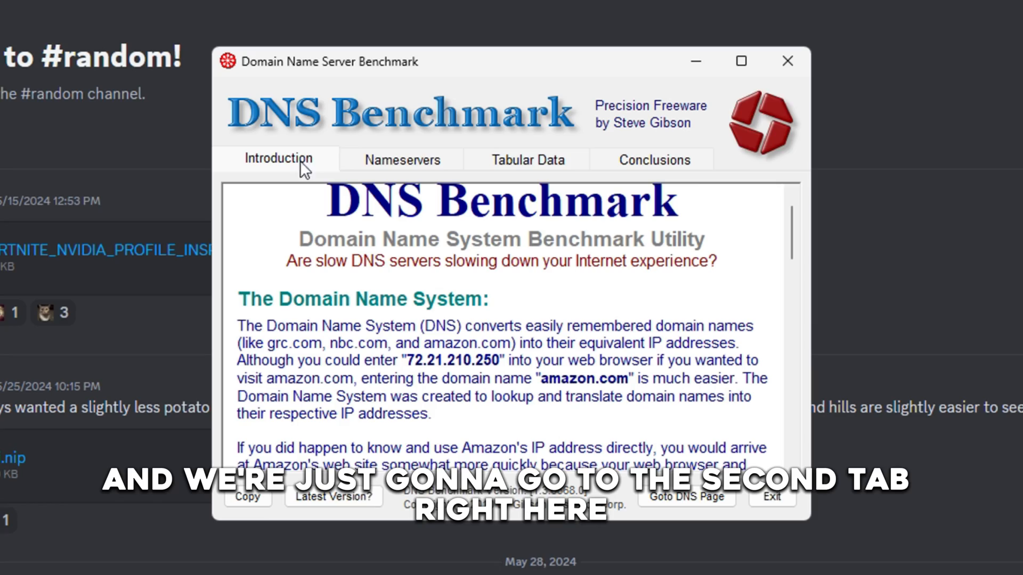
# Switch to the Nameservers list and run the DNS speed benchmark.
pyautogui.click(401, 159)
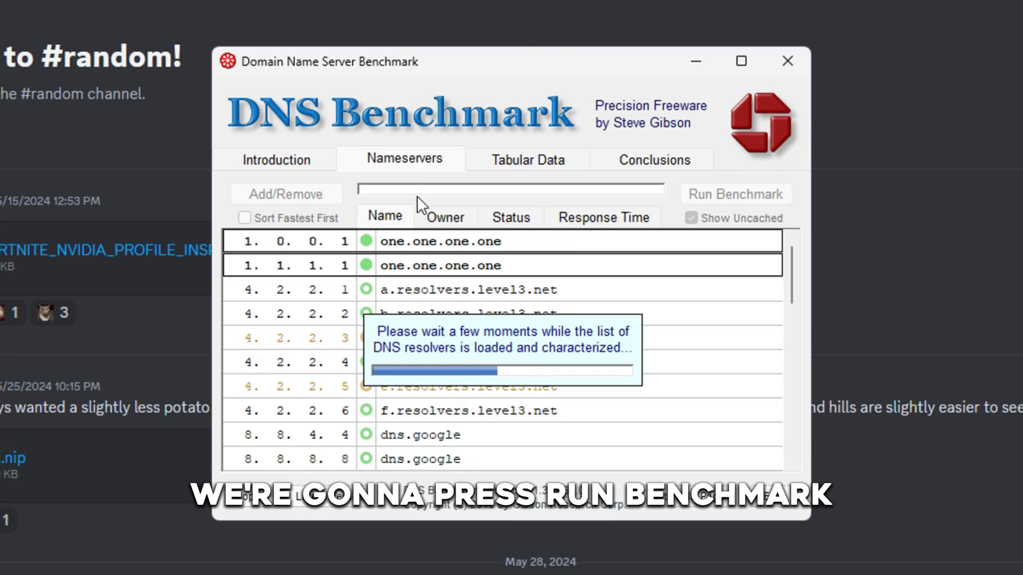
pyautogui.click(733, 194)
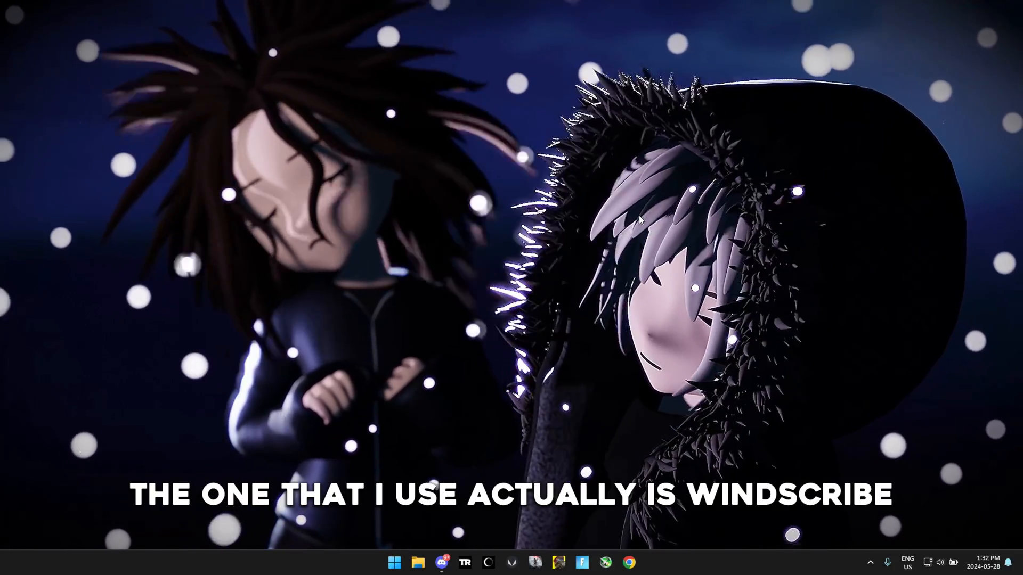
# Search Start for 'windscribe' and launch the Windscribe app.
pyautogui.write('windscribe')
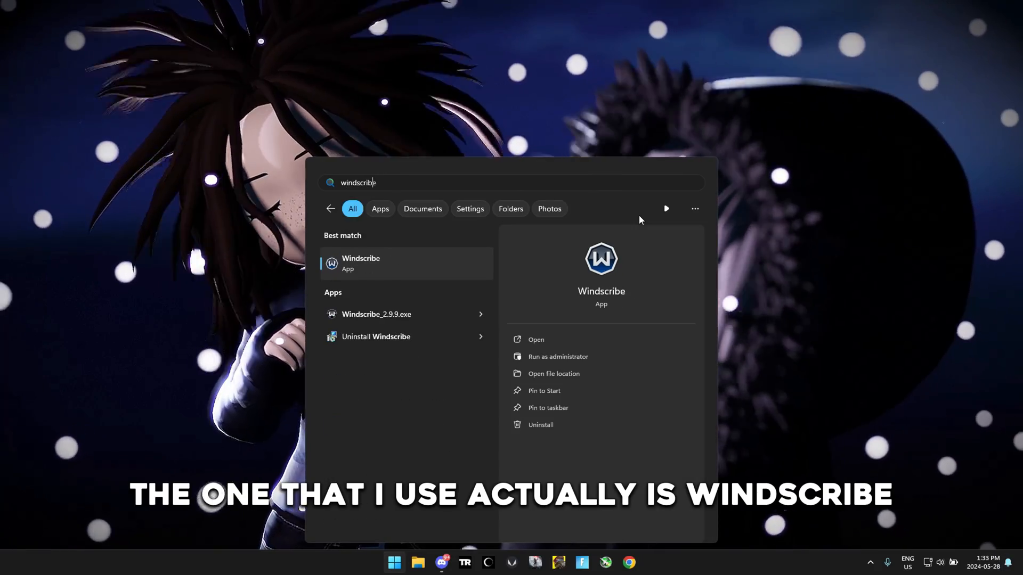
pyautogui.click(362, 263)
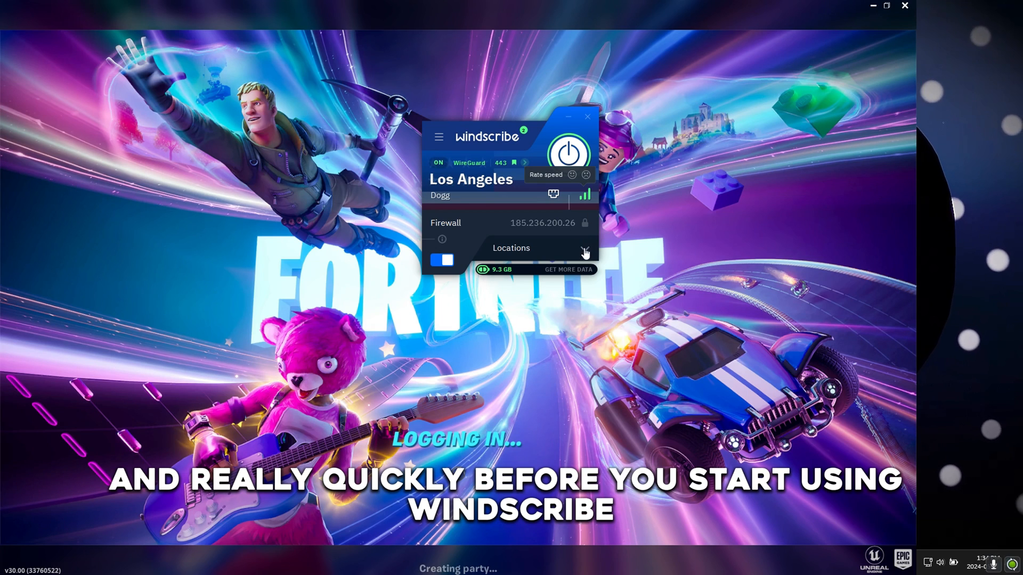
# Connect Windscribe to the Dallas Ranch server under US Central and return to Fortnite.
pyautogui.click(510, 248)
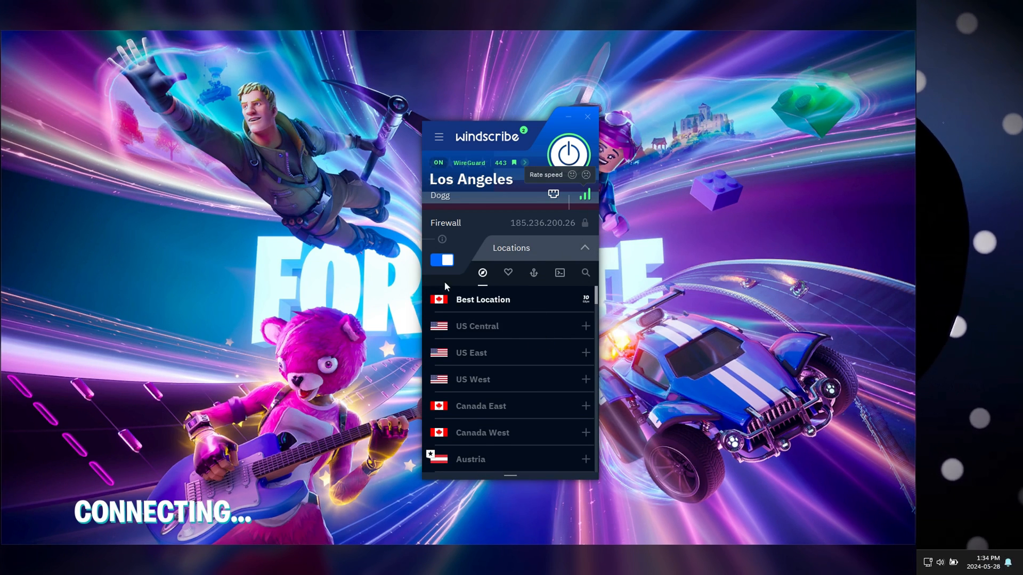
pyautogui.click(477, 325)
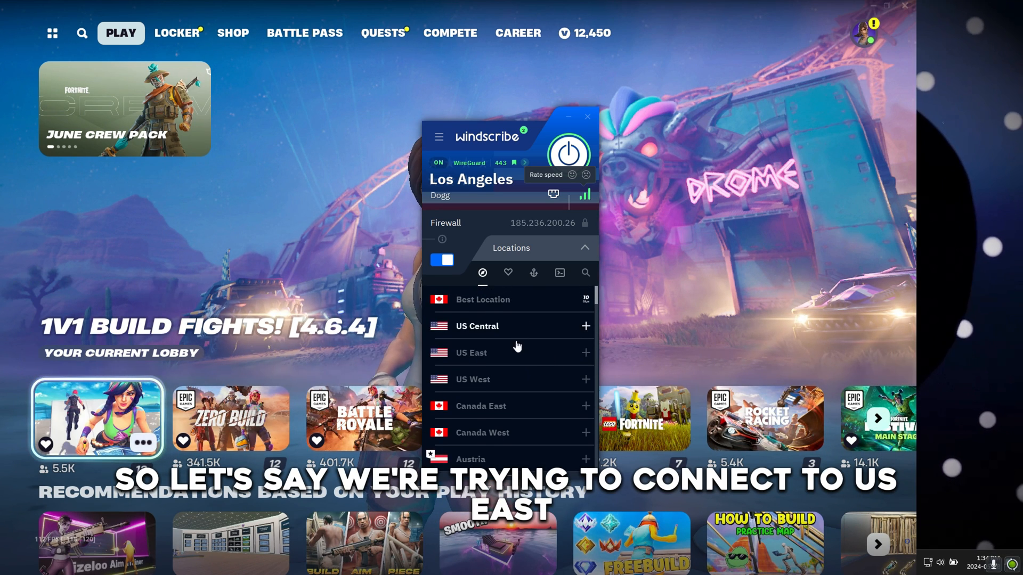
pyautogui.click(471, 352)
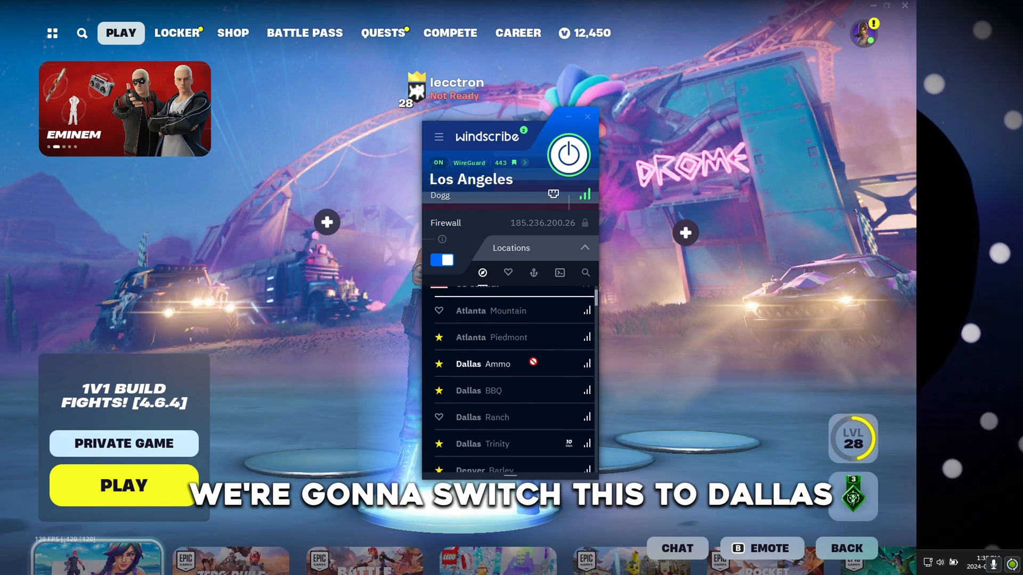
pyautogui.click(482, 416)
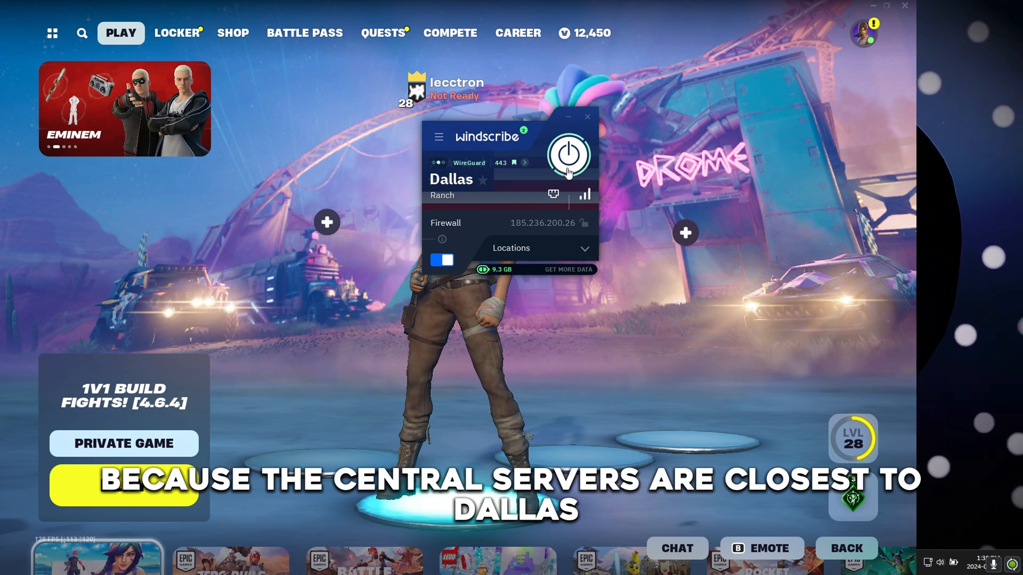
pyautogui.click(568, 155)
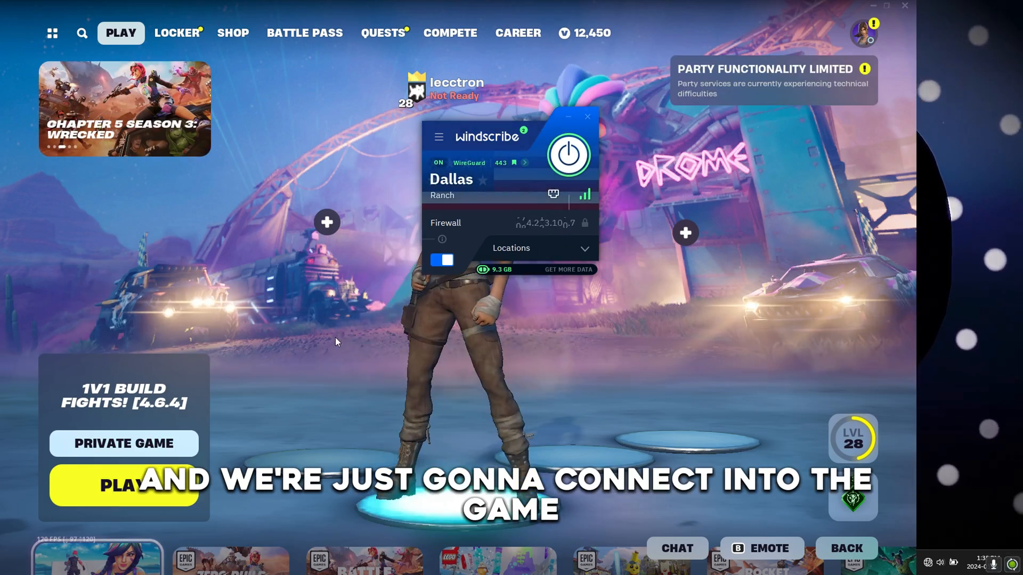
pyautogui.click(124, 486)
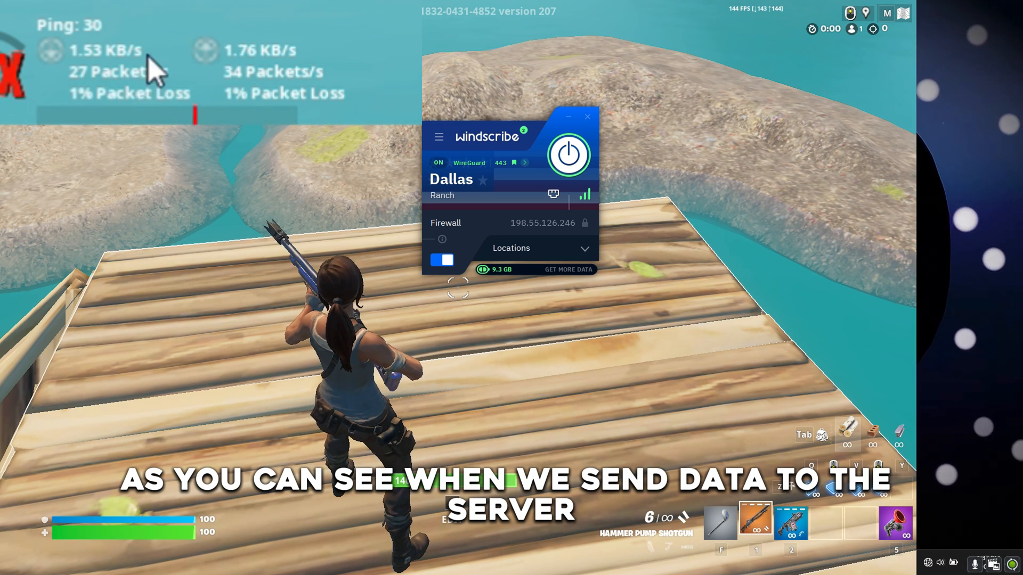
pyautogui.moveTo(267, 78)
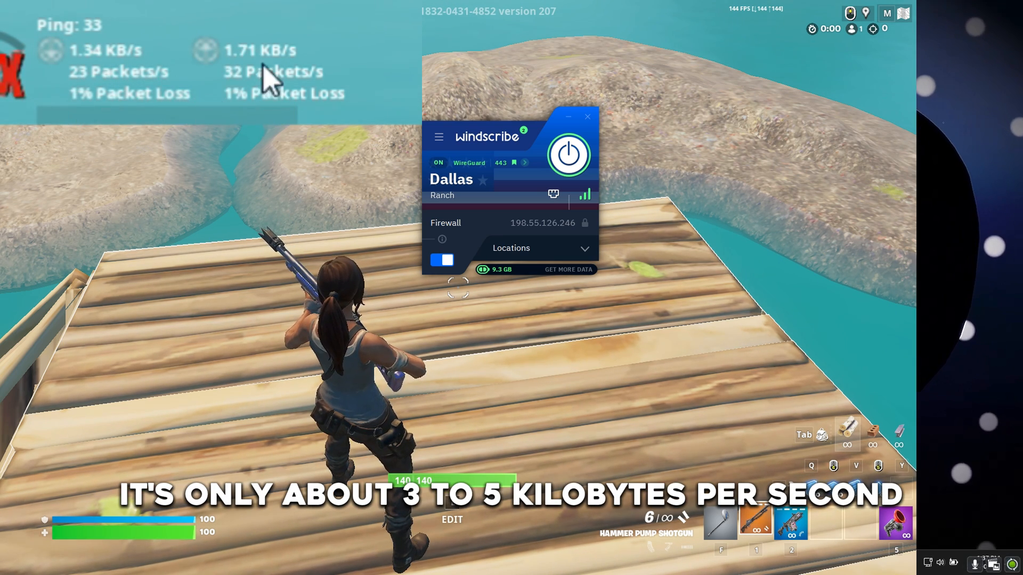